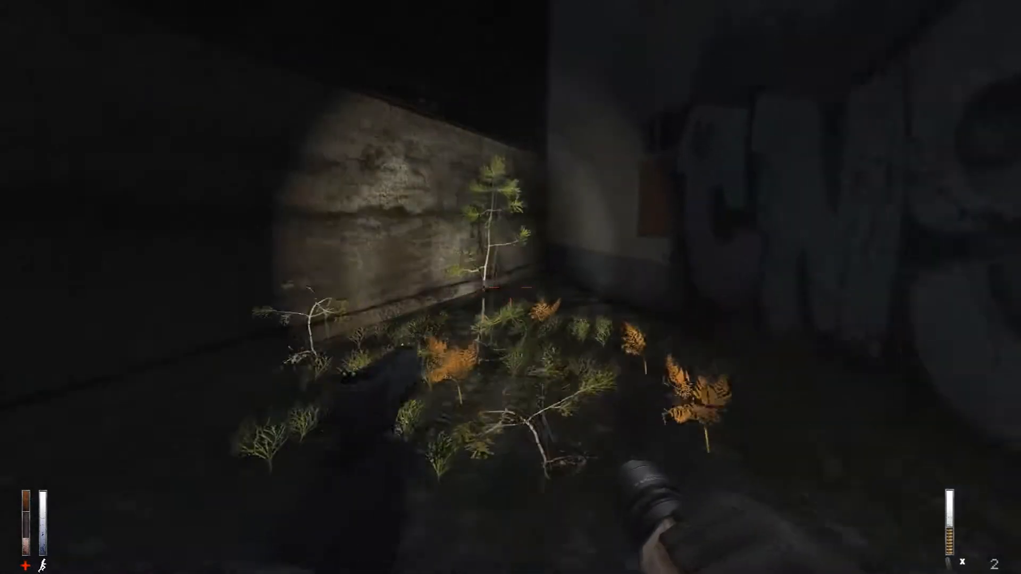
mouse_move(510, 287)
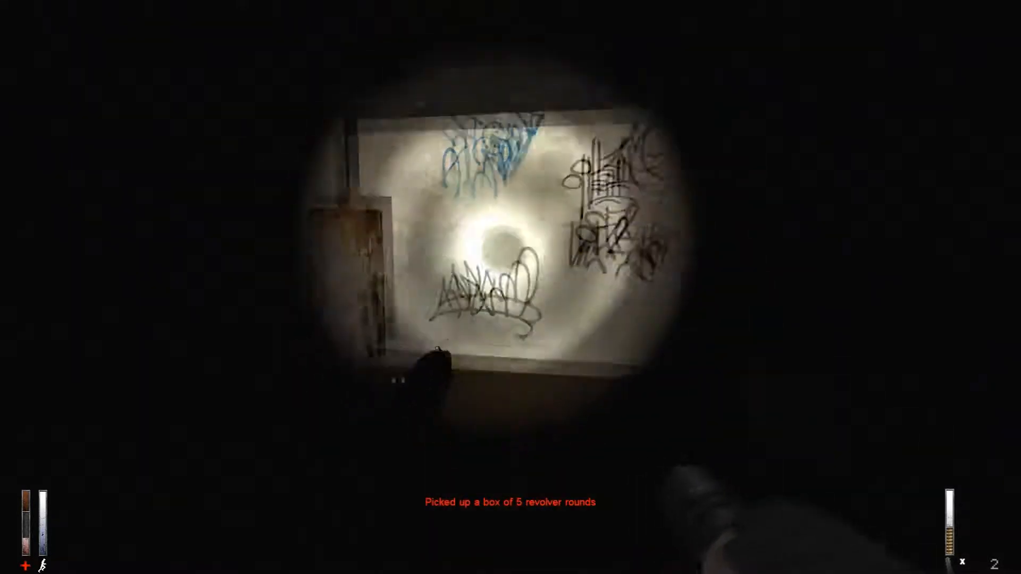
mouse_move(510, 287)
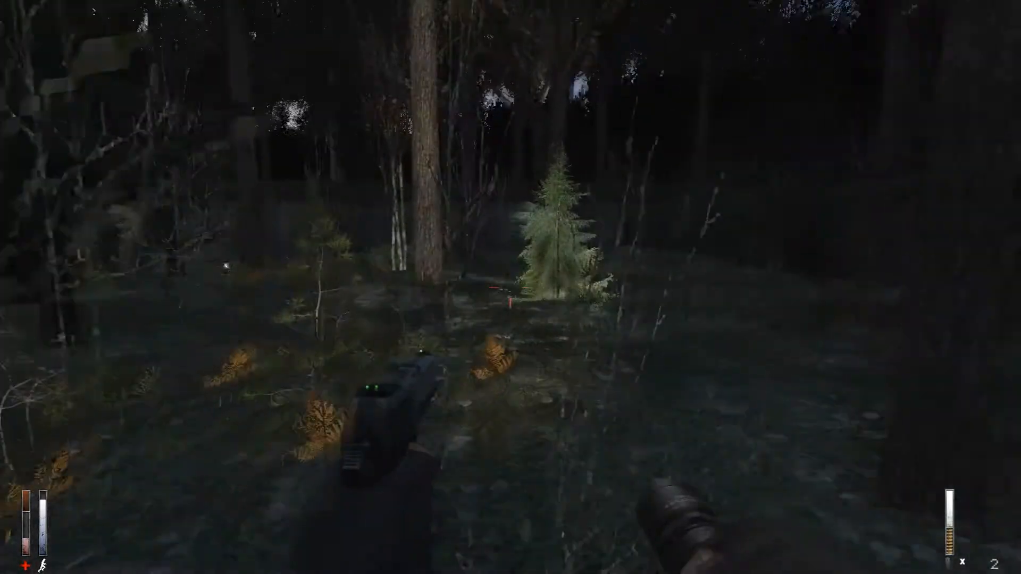
mouse_move(510, 287)
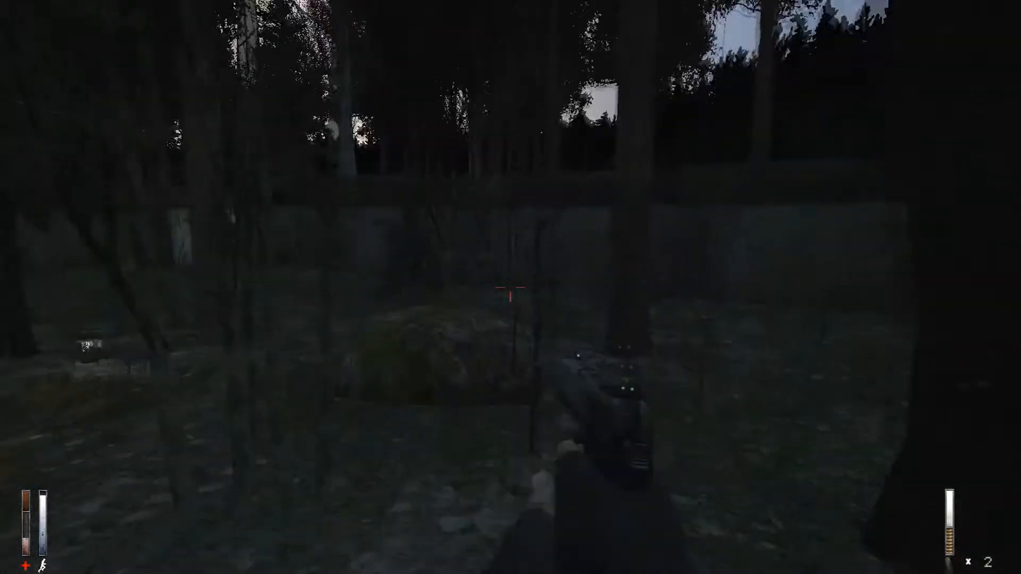
mouse_move(510, 287)
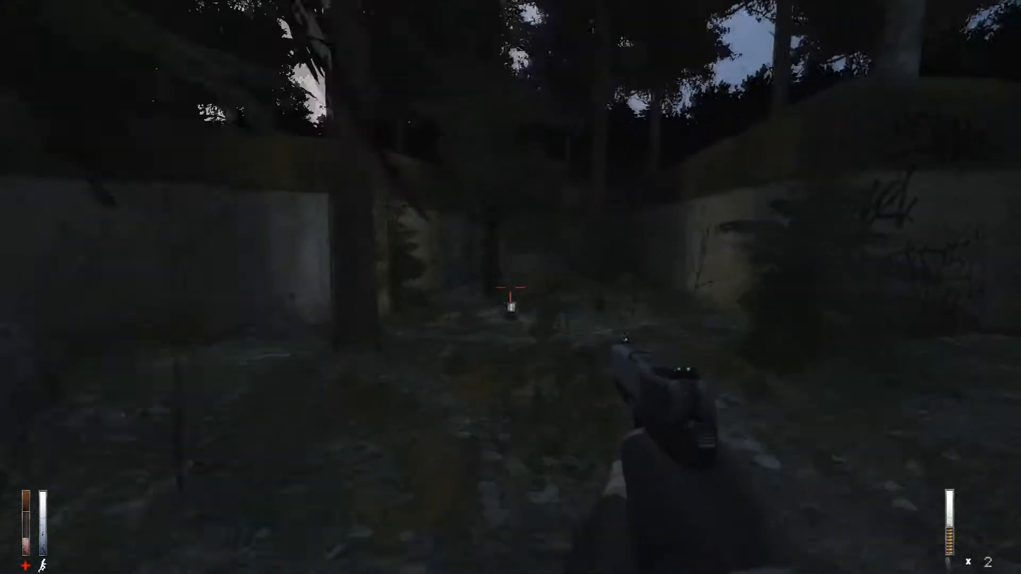
mouse_move(510, 287)
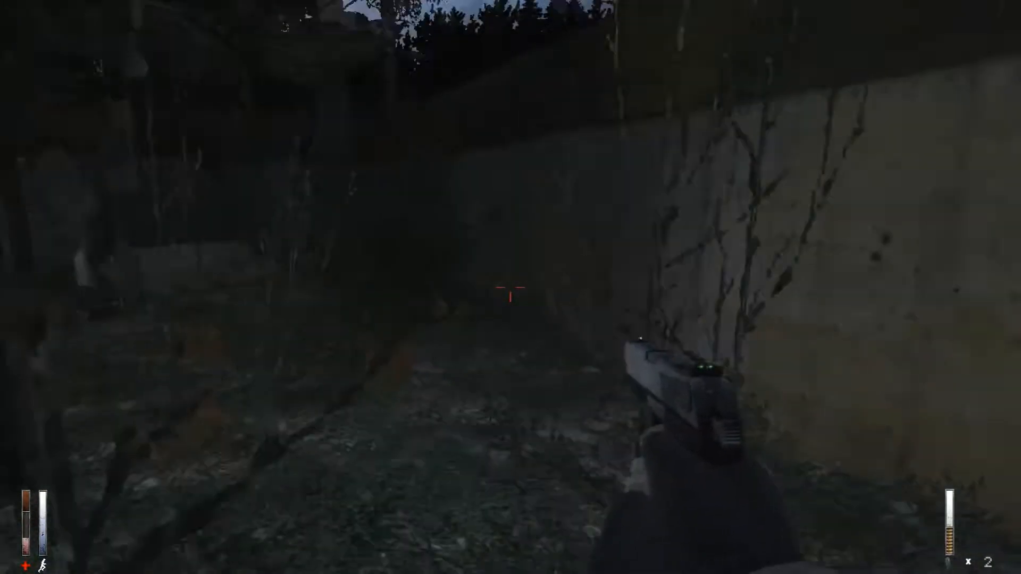
mouse_move(511, 288)
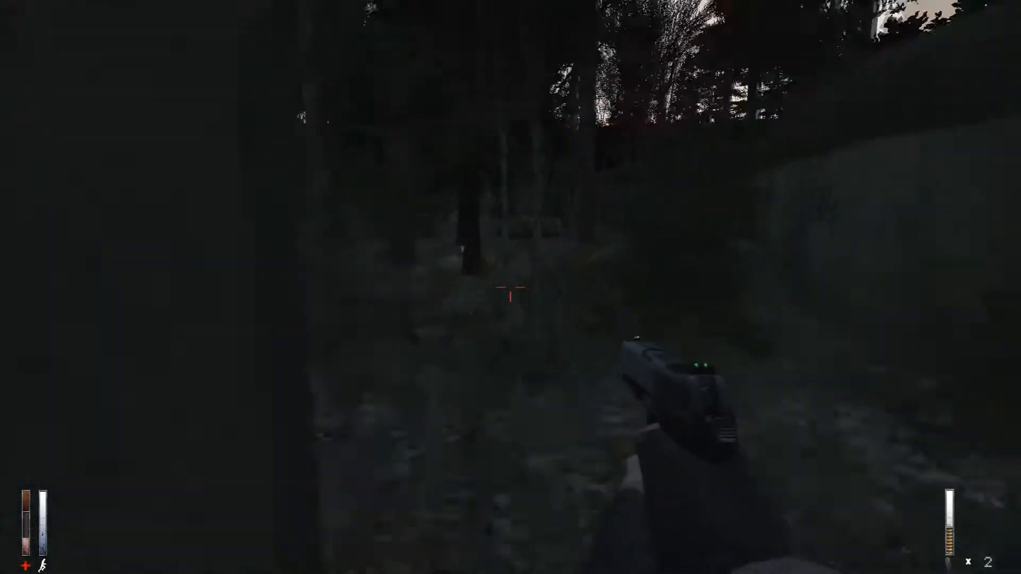
mouse_move(510, 287)
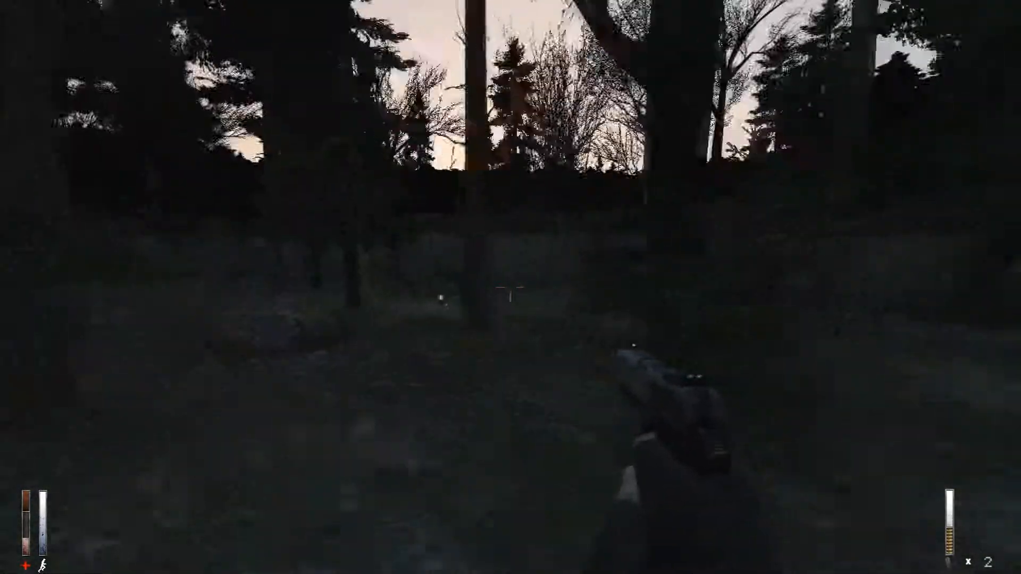
mouse_move(511, 287)
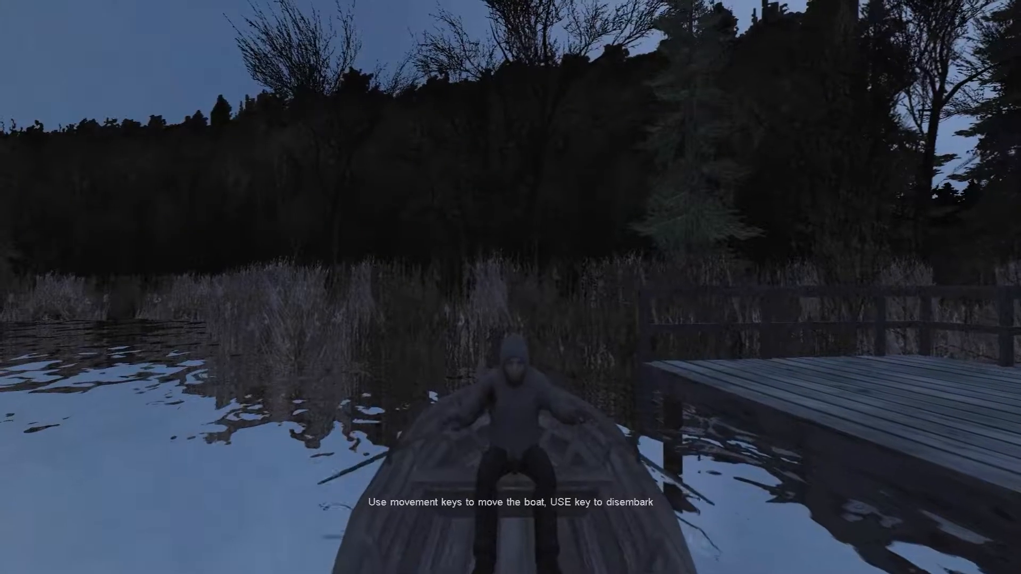
Row the boat forward away from the wooden jetty onto the lake.
key("w")
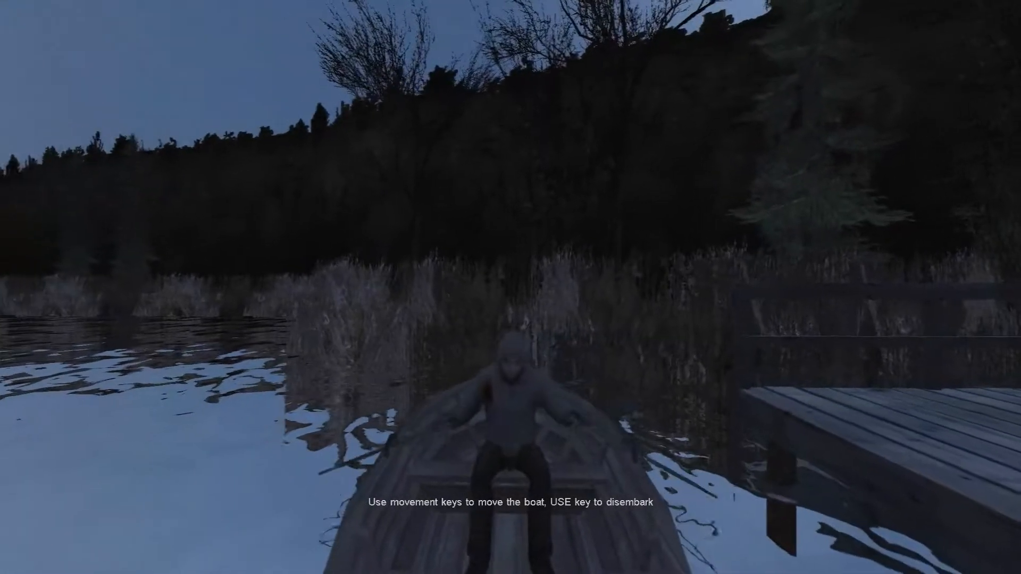
key("w")
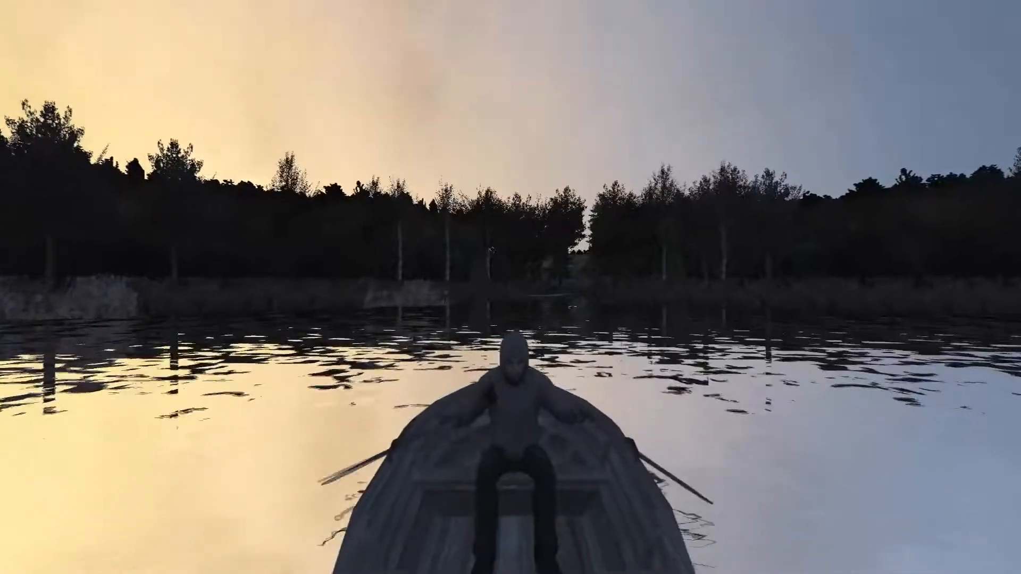
Keep rowing forward across the lake toward the far Docks jetty.
key("w")
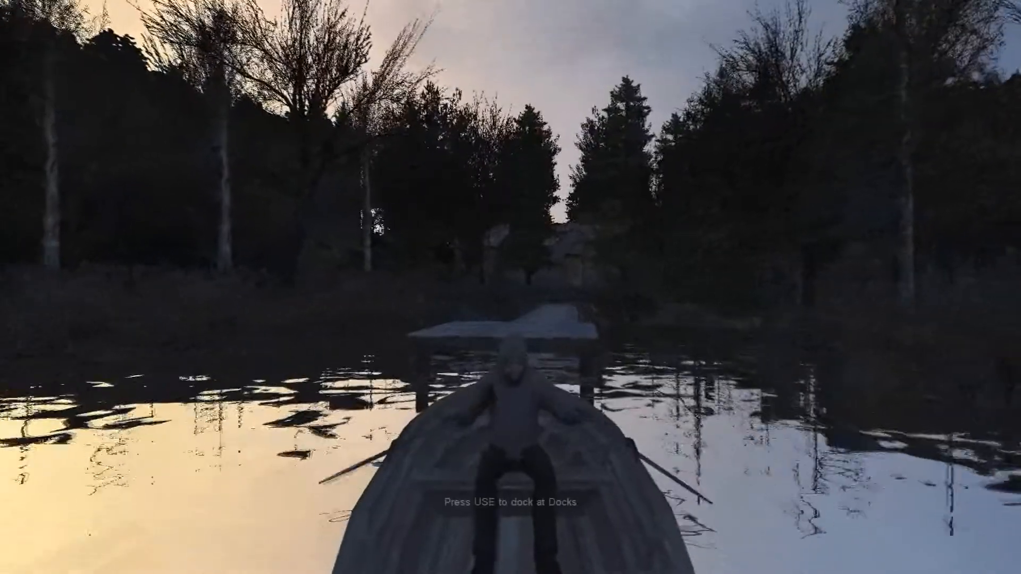
key("w")
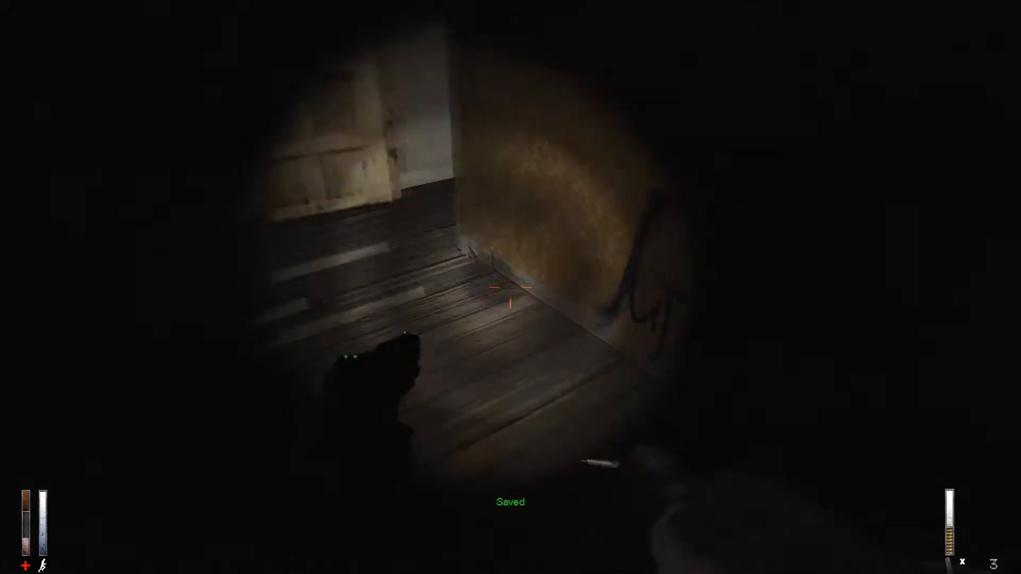
Select the flashlight in the inventory's POCKETS to bring up its Equip, Combine, Drop options.
key("tab")
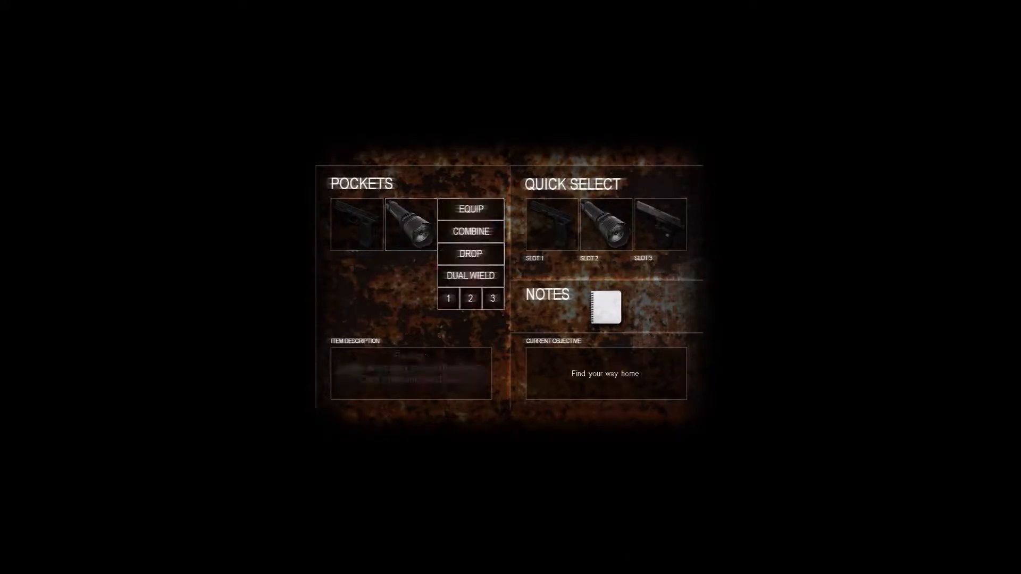
left_click(357, 224)
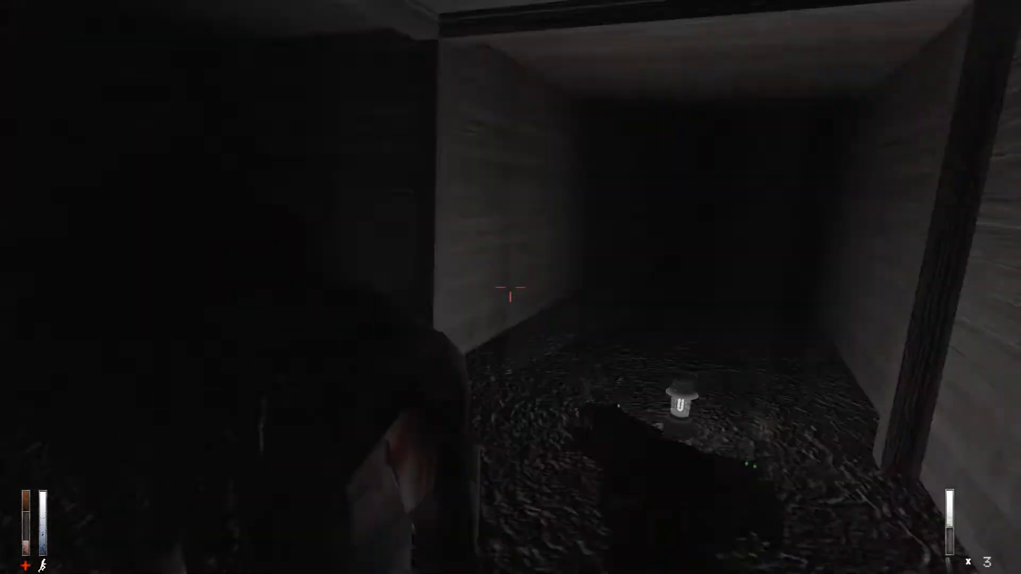
Fire the pistol down the corridor and keep walking past the floor lanterns.
left_click(510, 296)
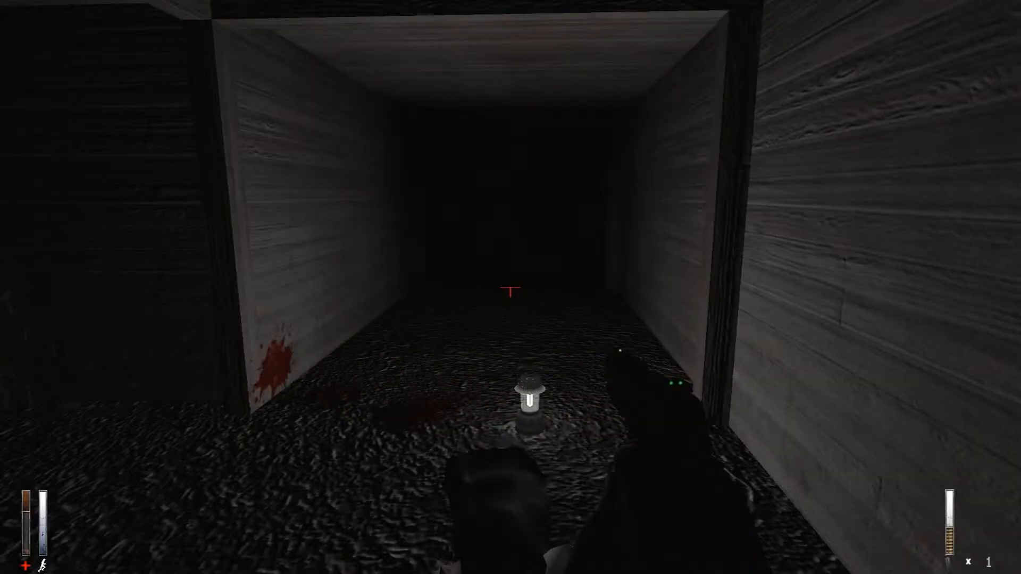
key("w")
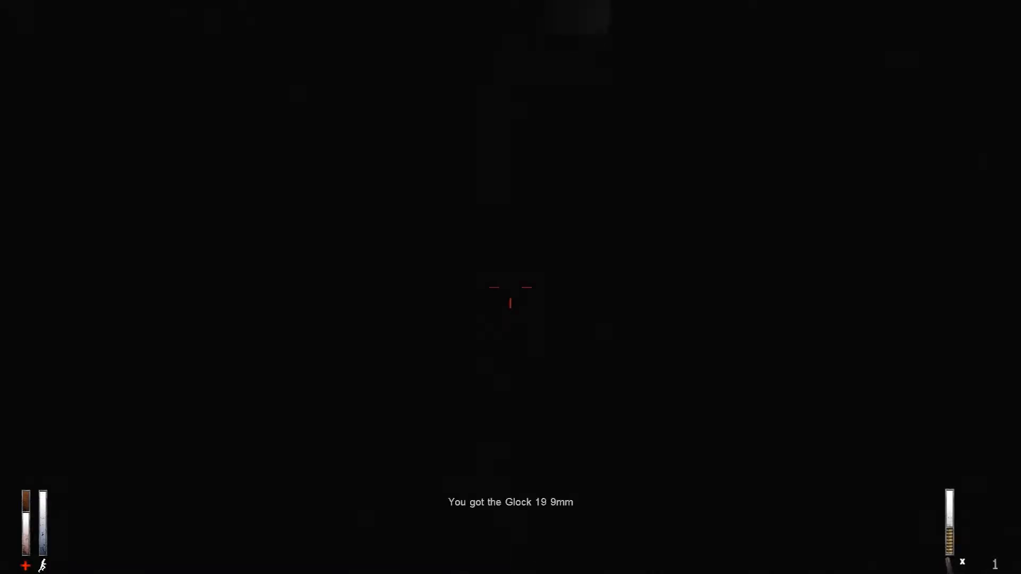
Bring up the inventory after picking up the Glock 19 9mm.
key("tab")
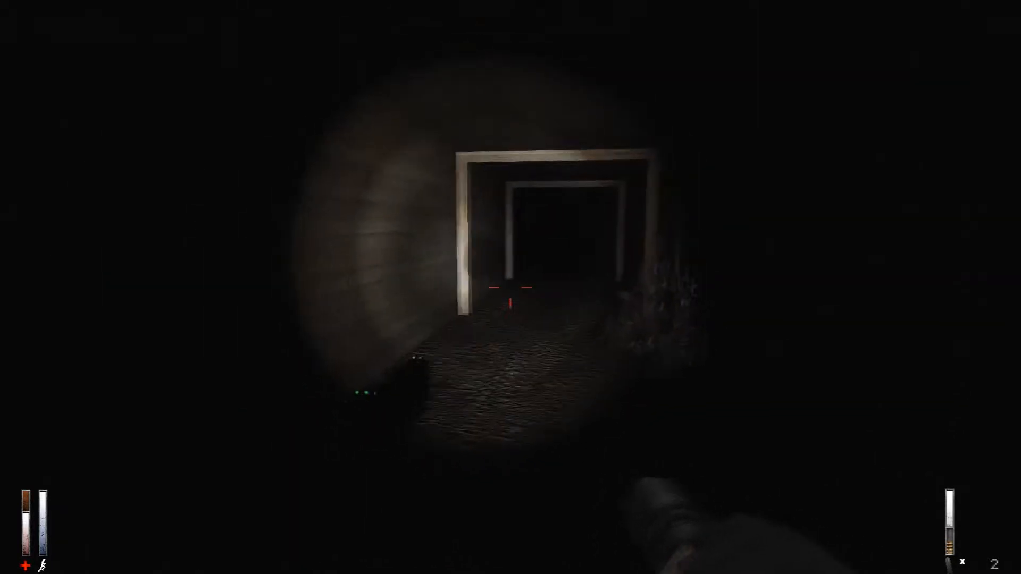
mouse_move(510, 287)
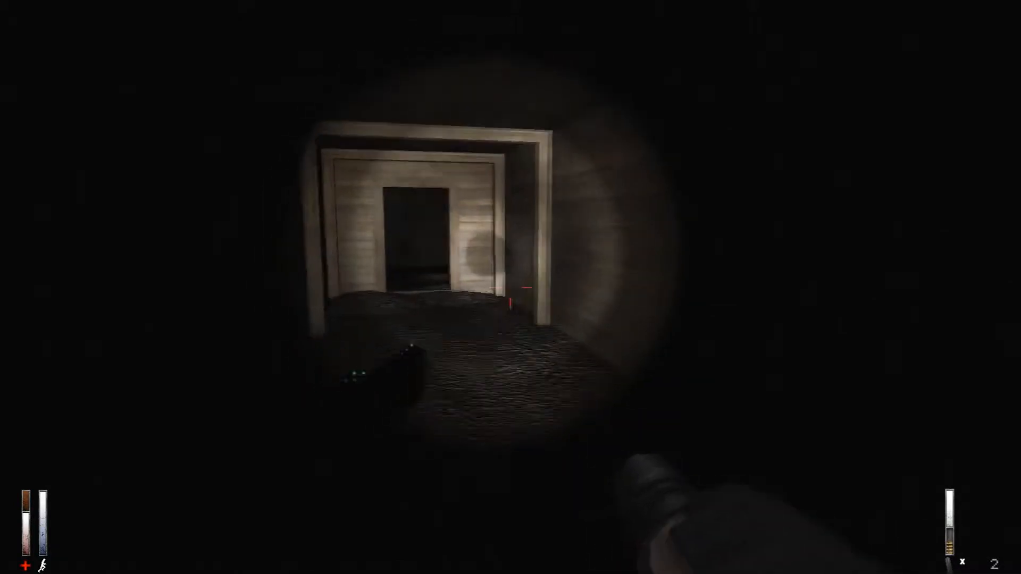
Walk forward through the row of door frames toward the tunnel's end.
key("w")
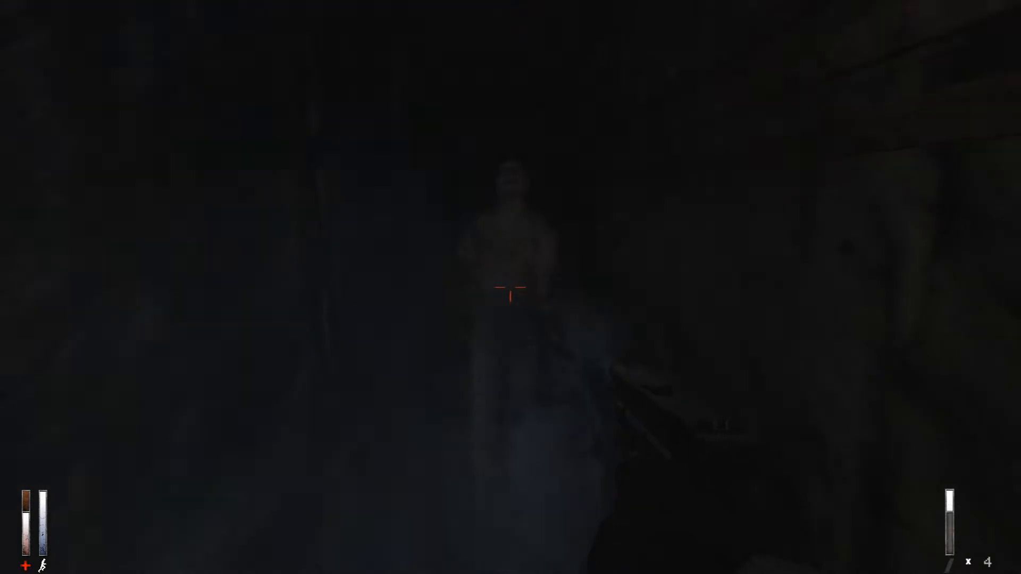
Shoot at the pale figure standing ahead in the tunnel.
left_click(510, 287)
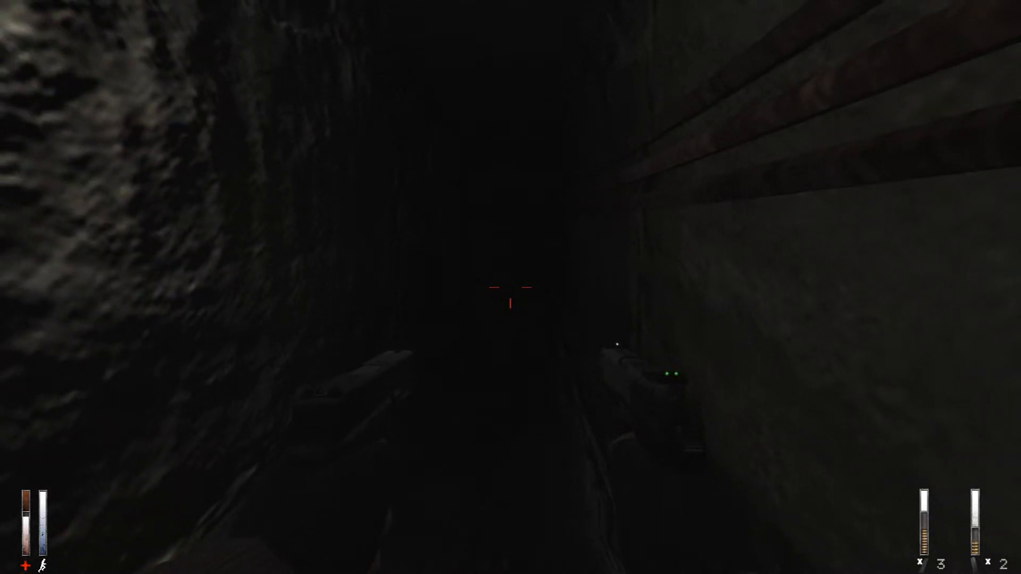
mouse_move(511, 287)
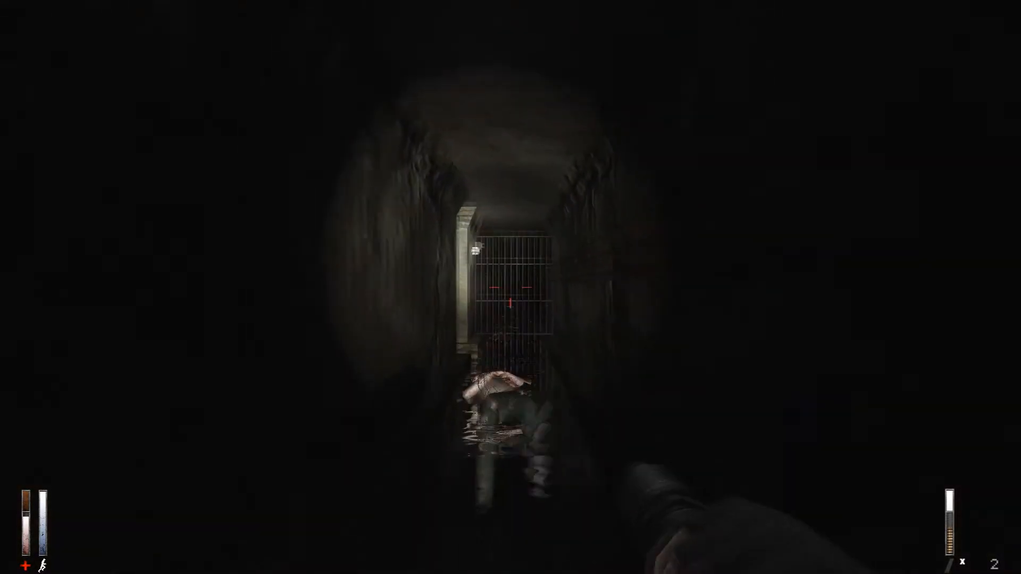
Walk forward through the flooded sewer past the barred gate.
key("w")
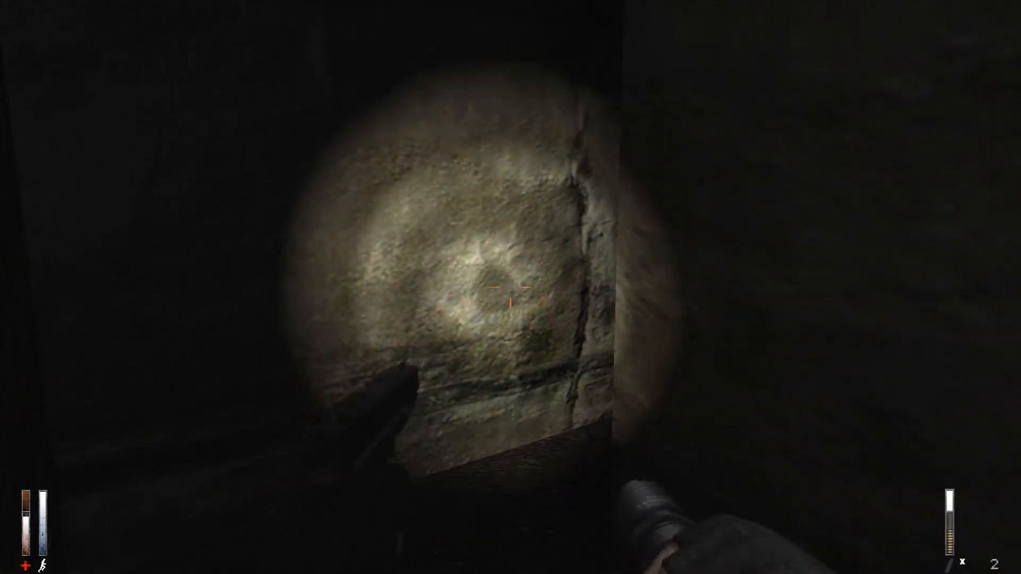
mouse_move(511, 287)
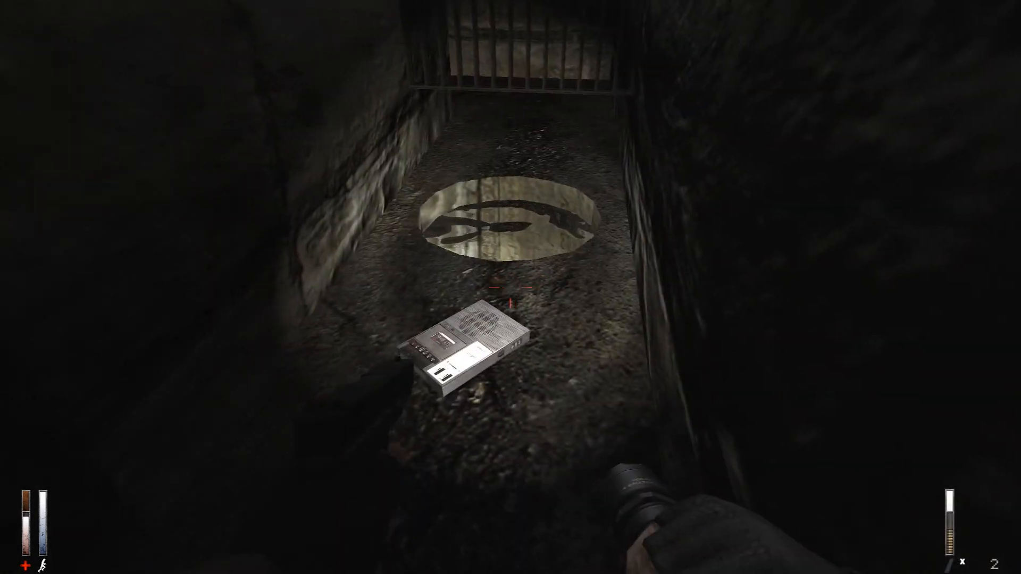